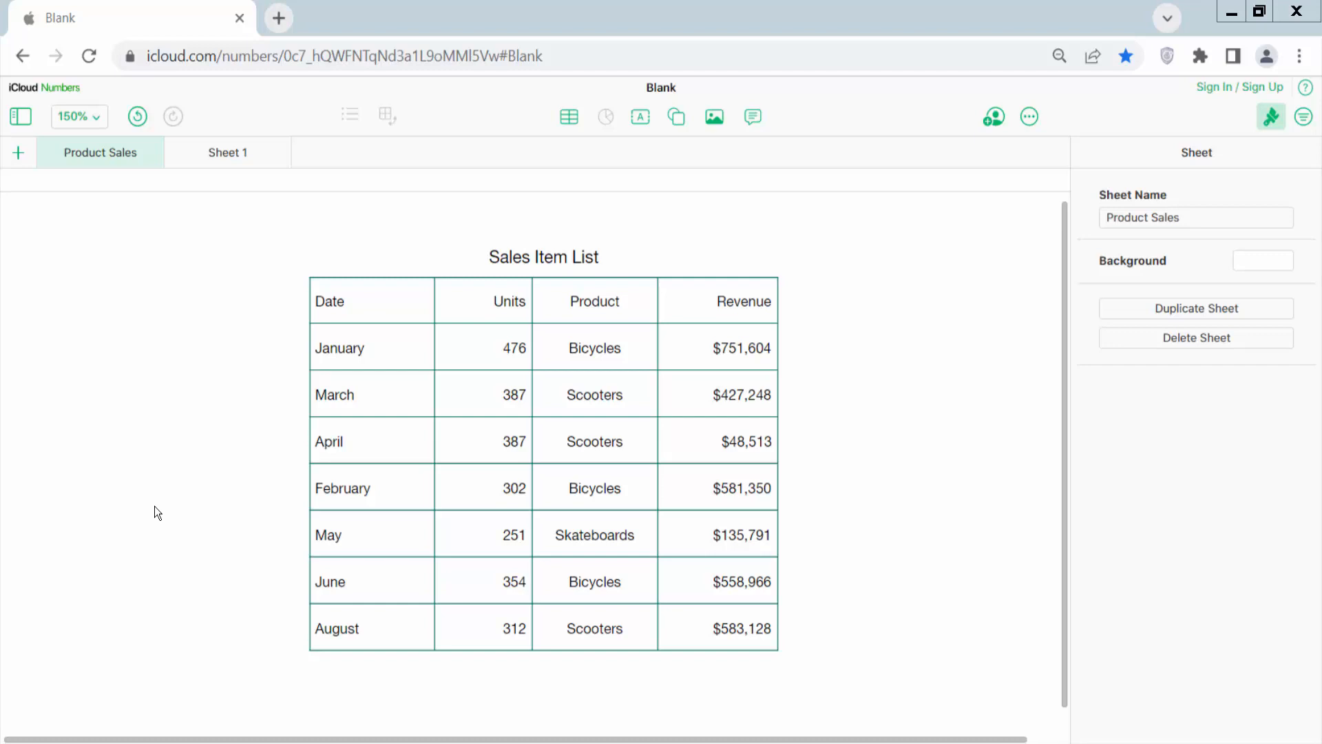
mouse_move(168, 512)
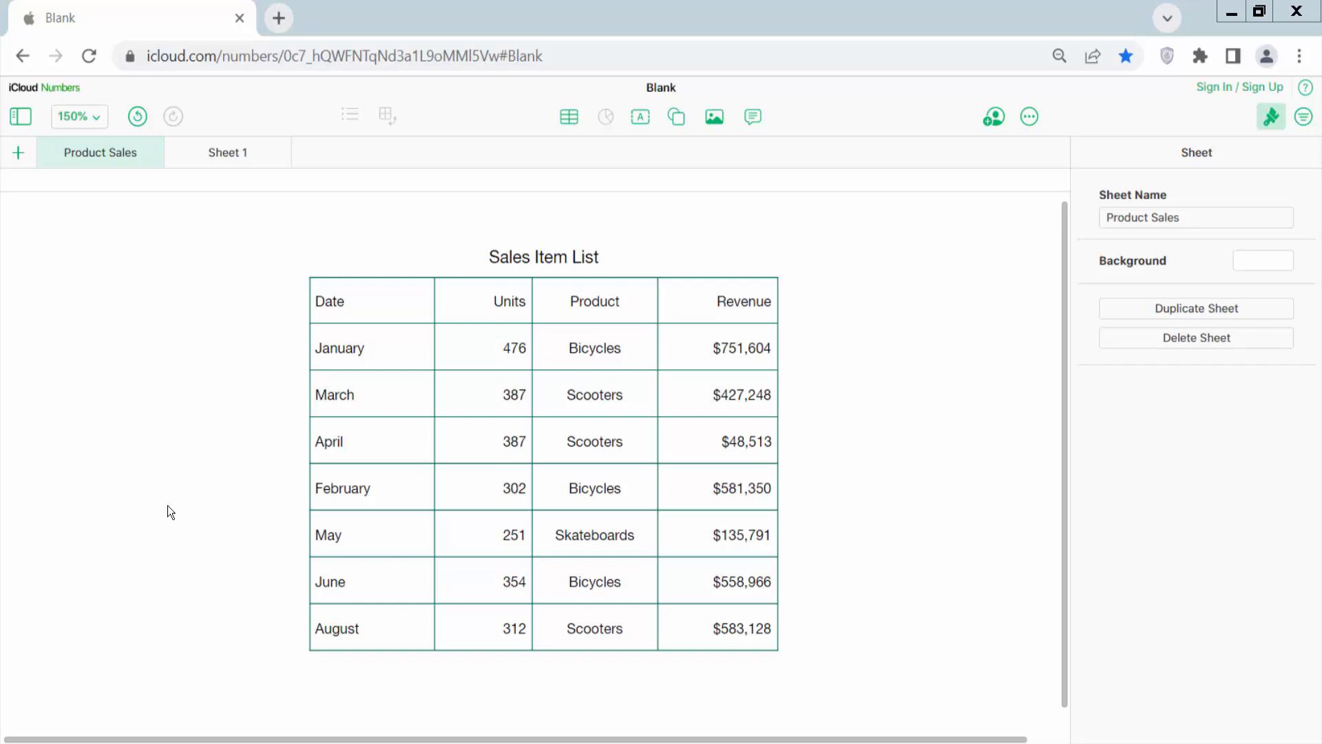
- Select a cell, then the row 1 and column A headers of the Sales Item List table
left_click(717, 345)
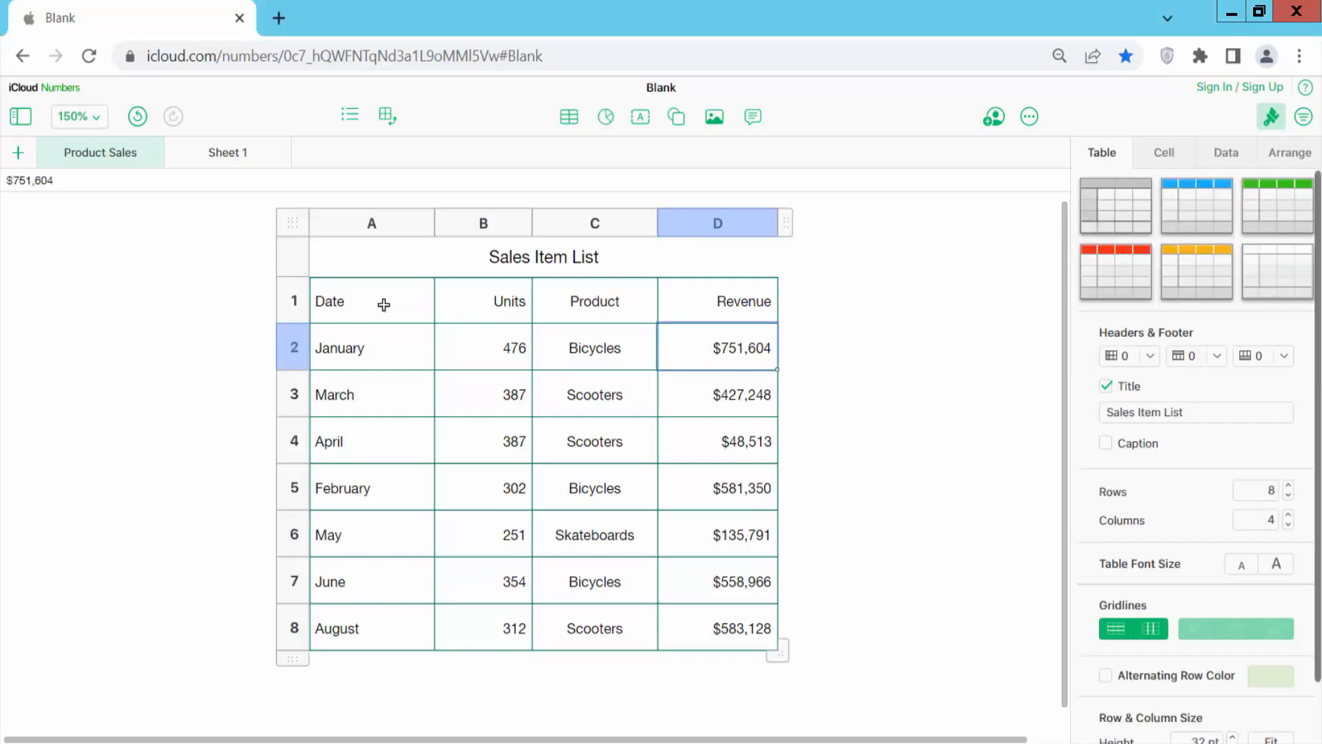
left_click(292, 302)
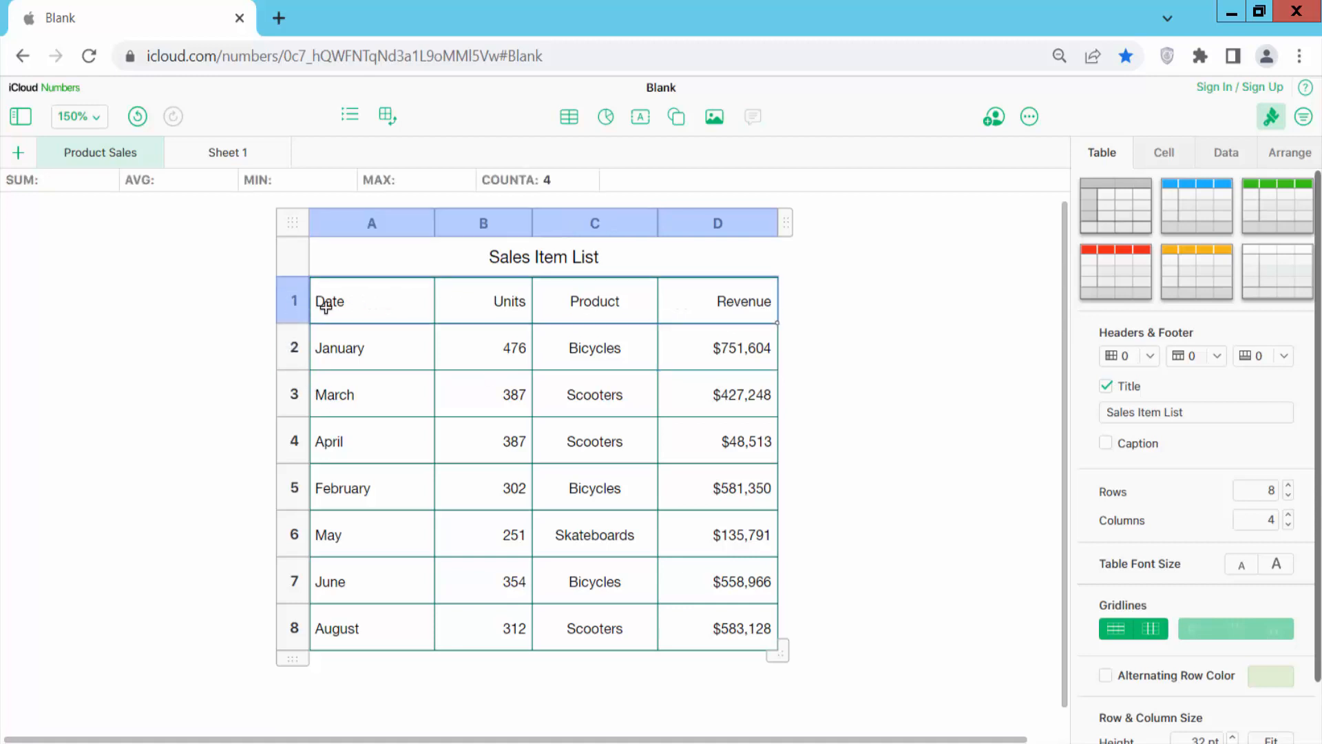
left_click(370, 222)
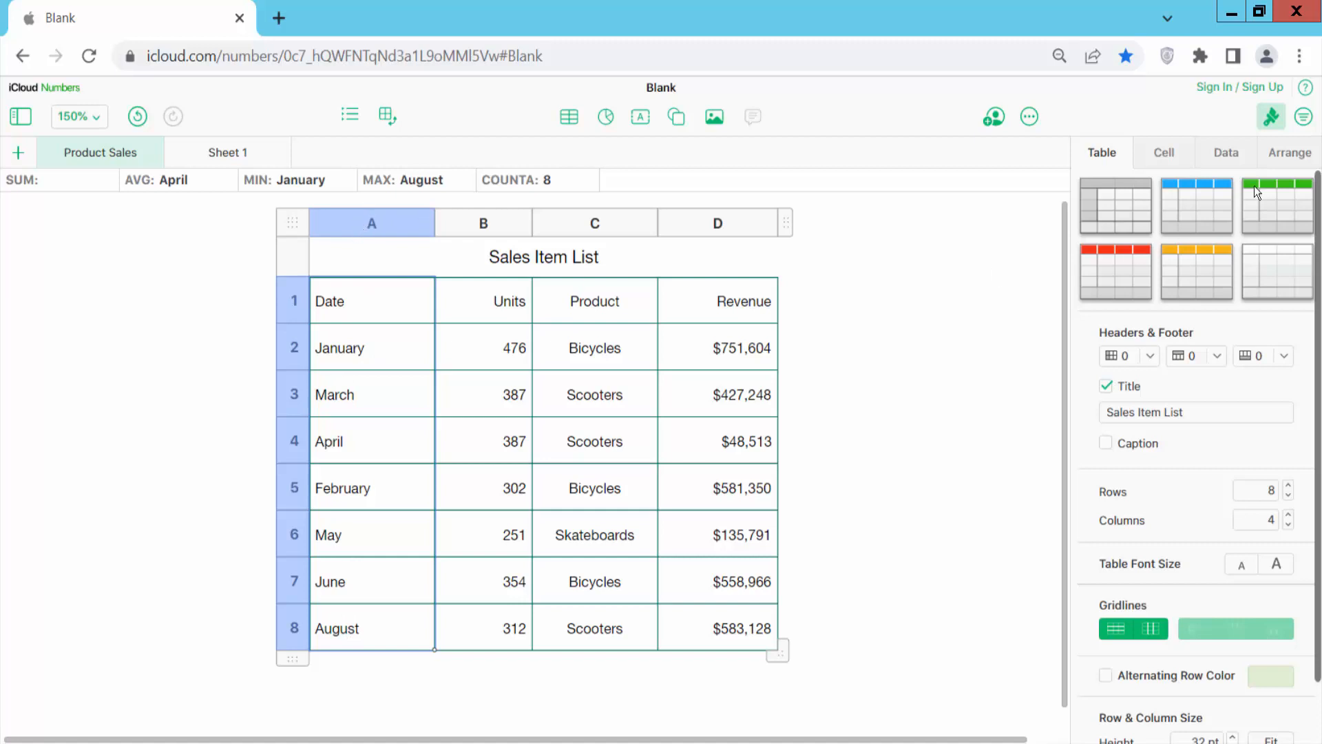
mouse_move(1275, 115)
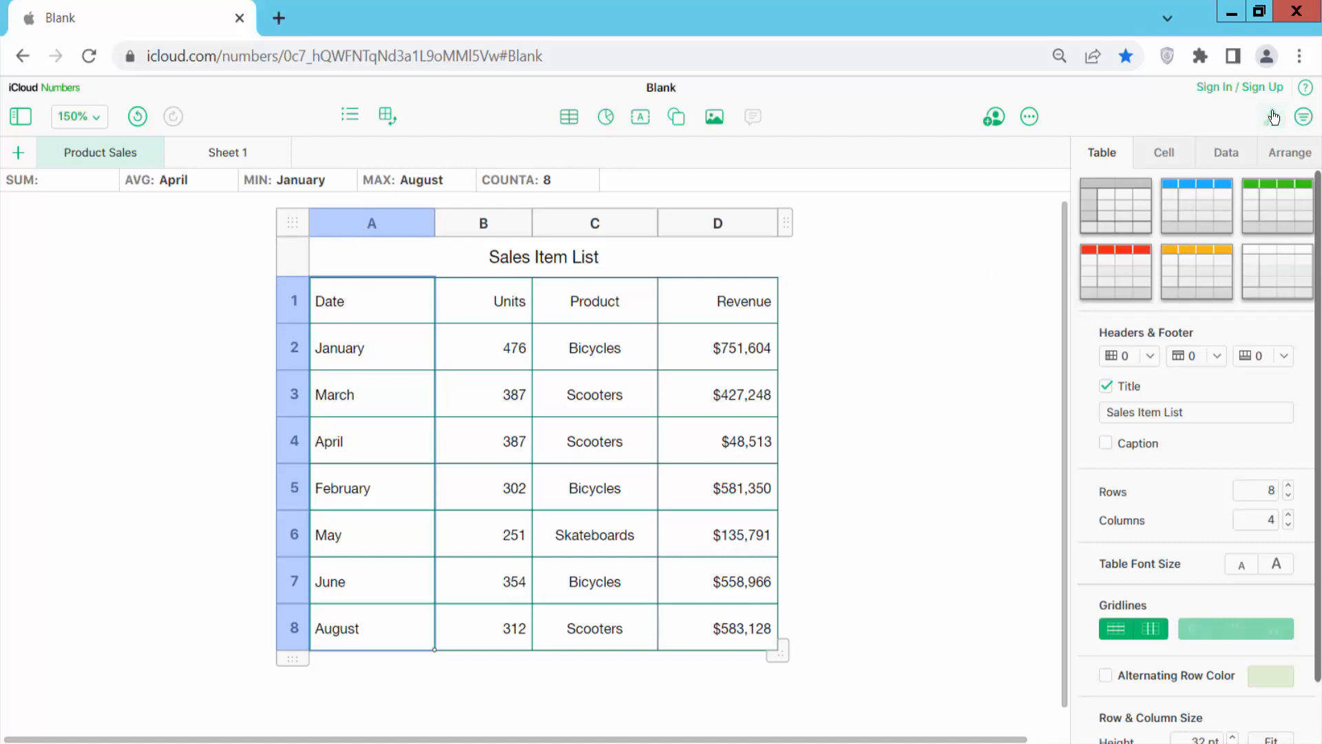
- Set Header Columns to 1 so the Date column's month names become bold
left_click(1272, 116)
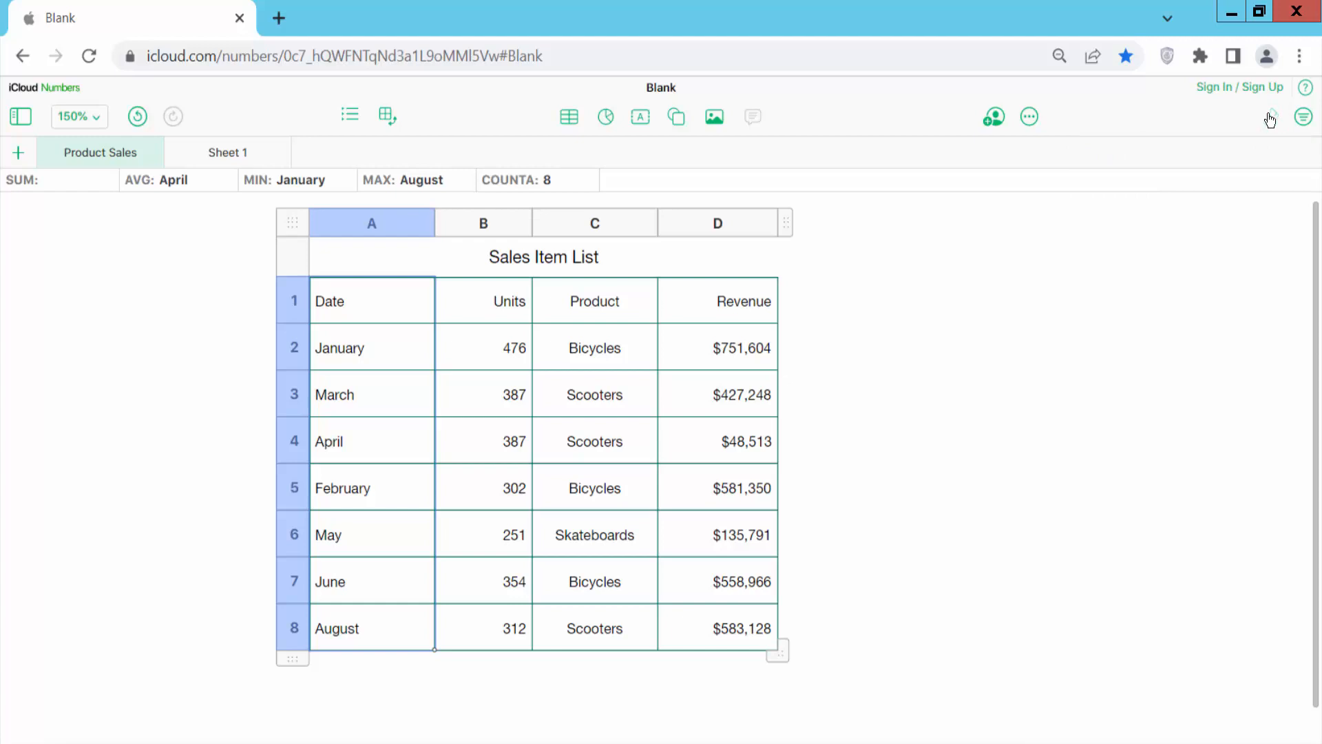
left_click(1303, 116)
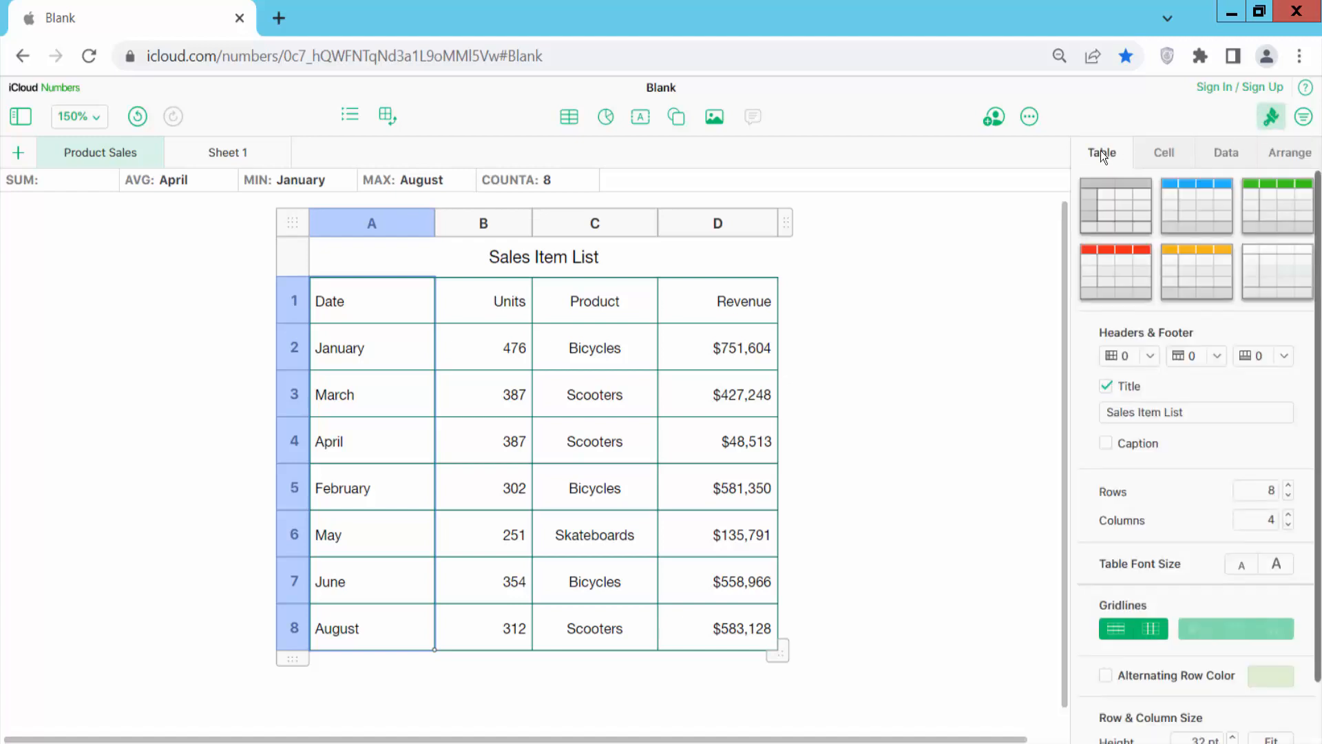
mouse_move(1156, 360)
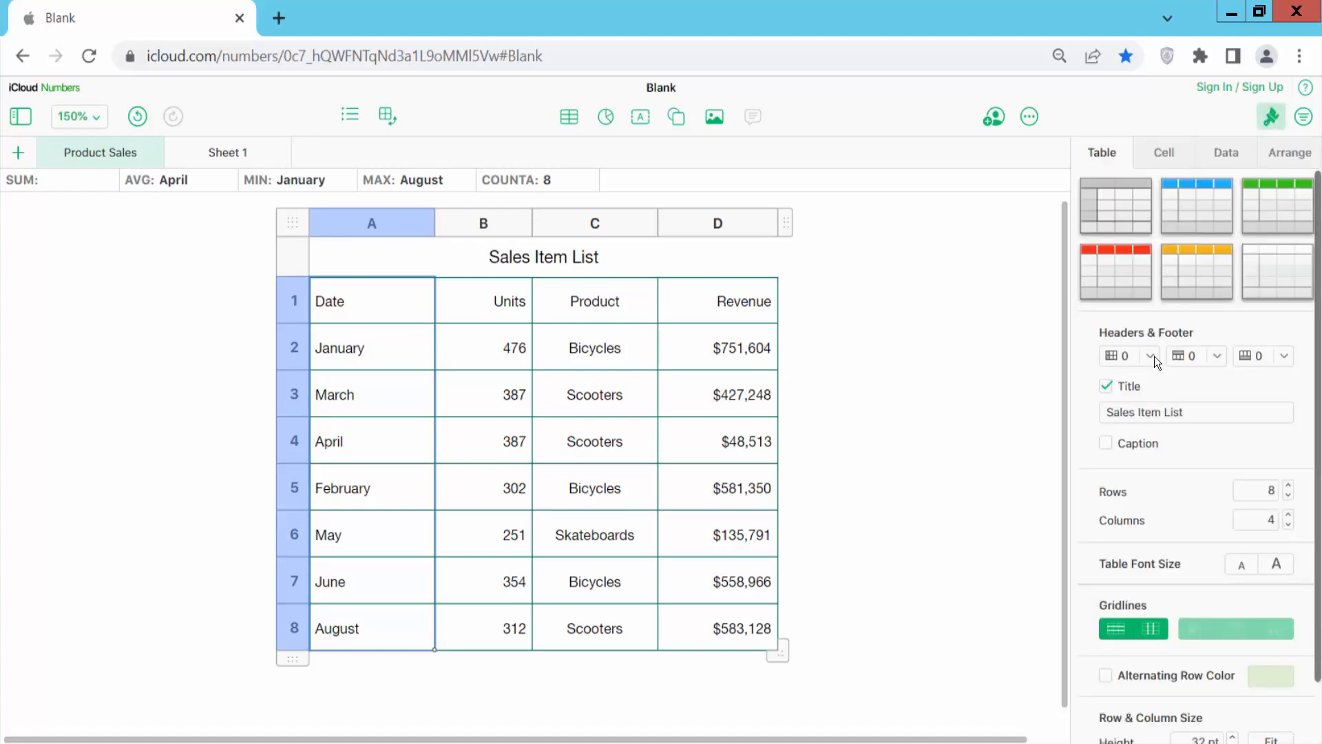
mouse_move(1151, 355)
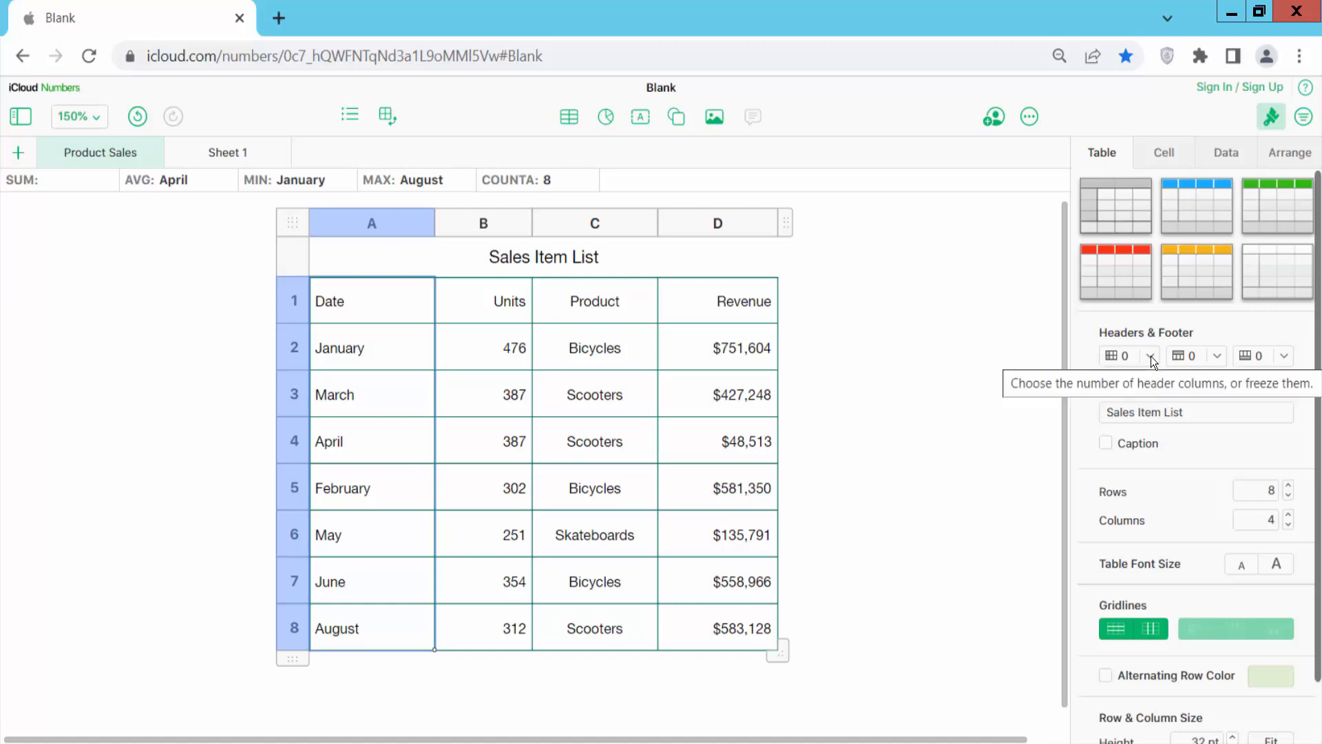
left_click(1149, 355)
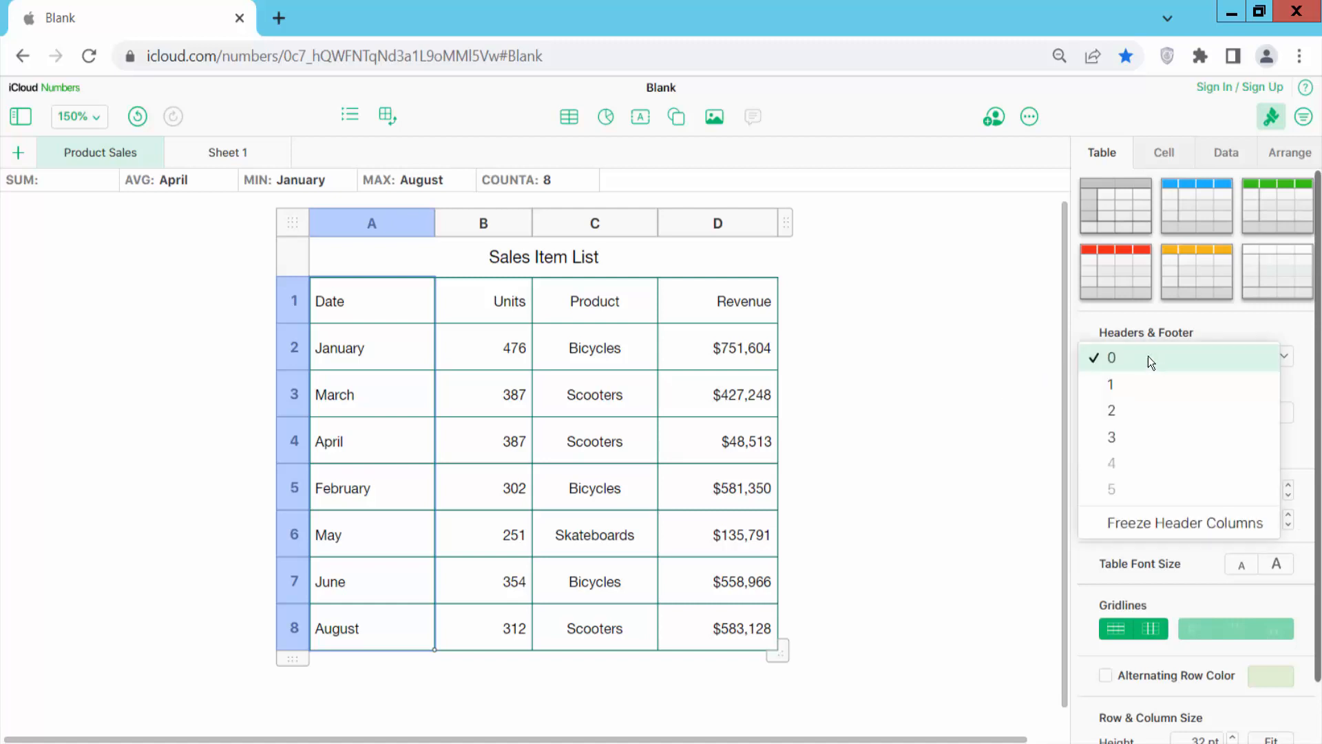
mouse_move(1115, 384)
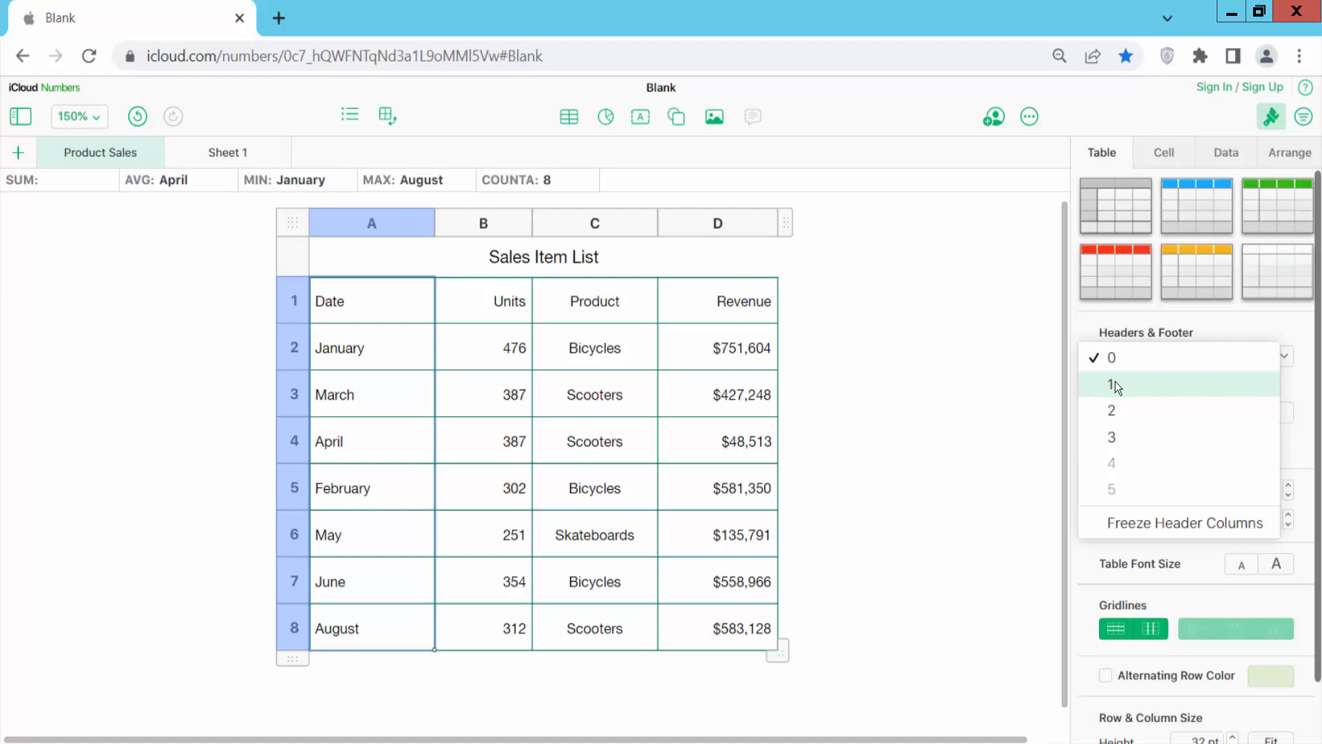
left_click(1113, 385)
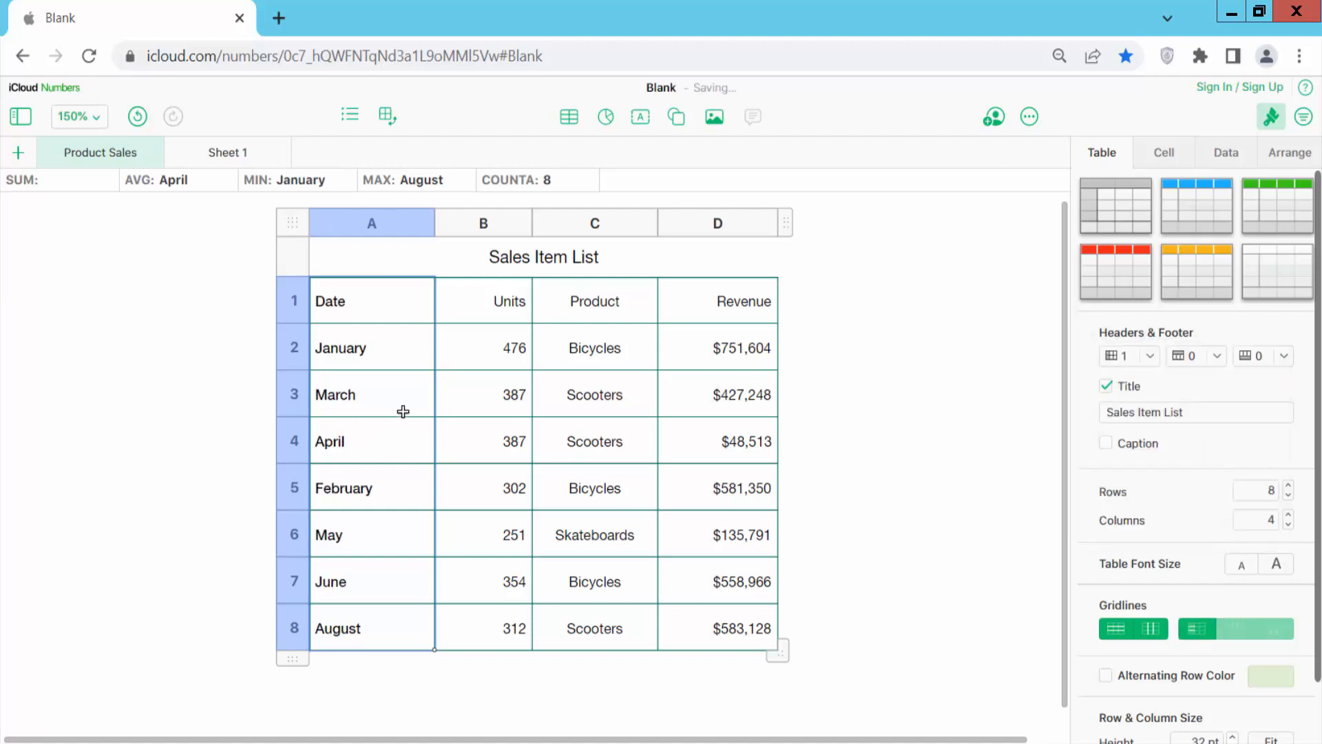
left_click(1127, 355)
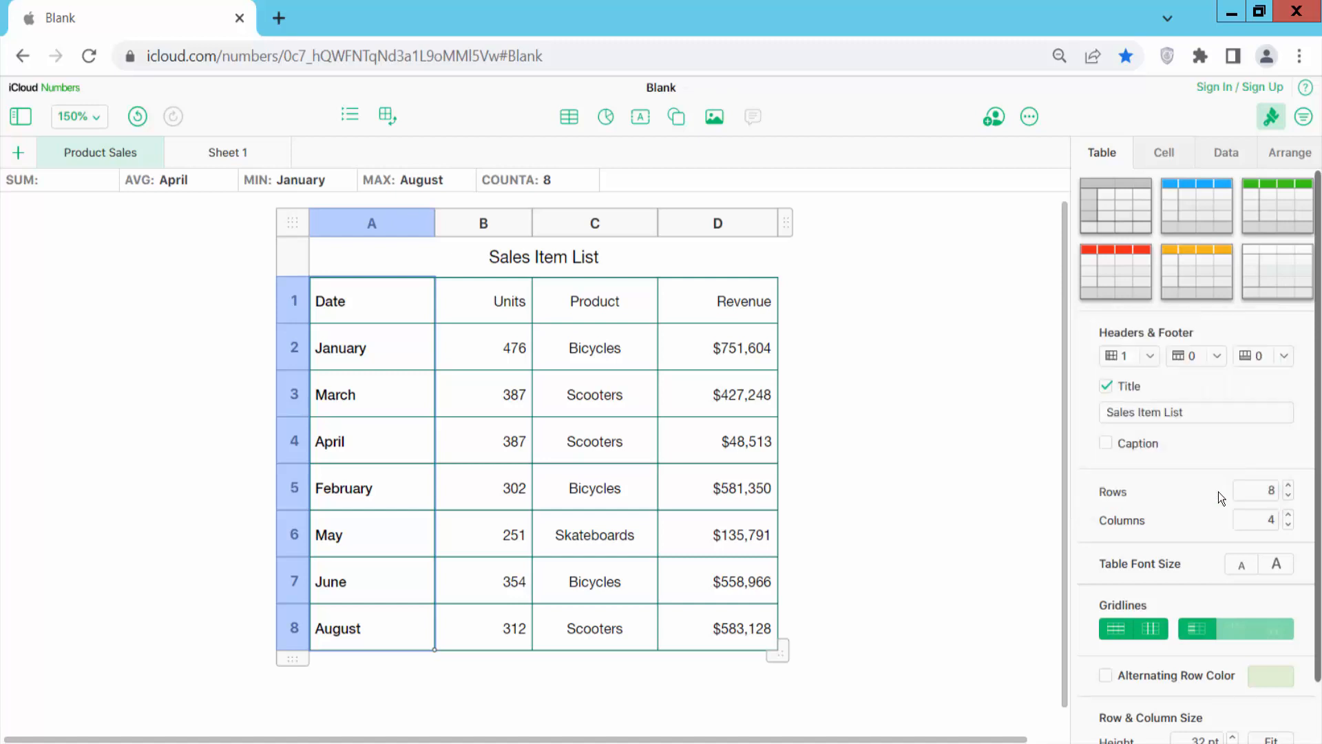
mouse_move(1216, 355)
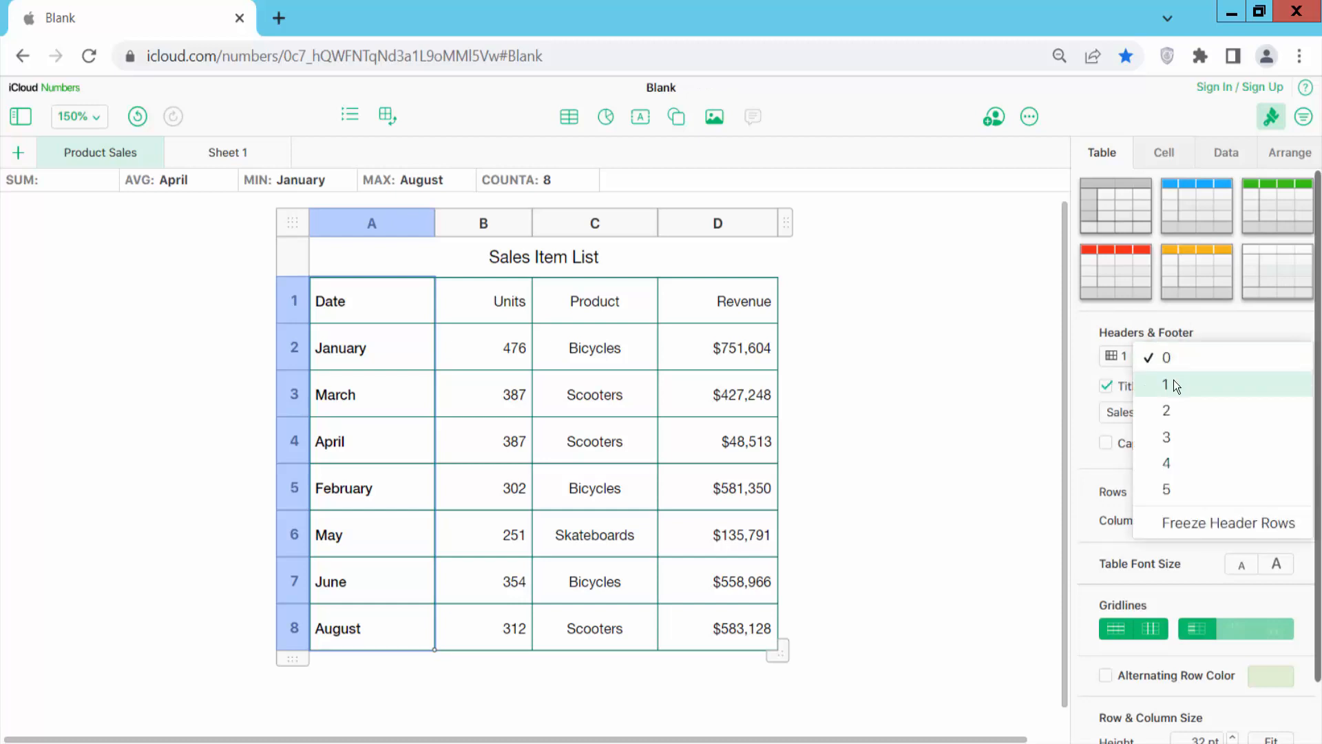
- Set Header Rows to 1, giving a shaded Date, Units, Product, Revenue header
left_click(1166, 384)
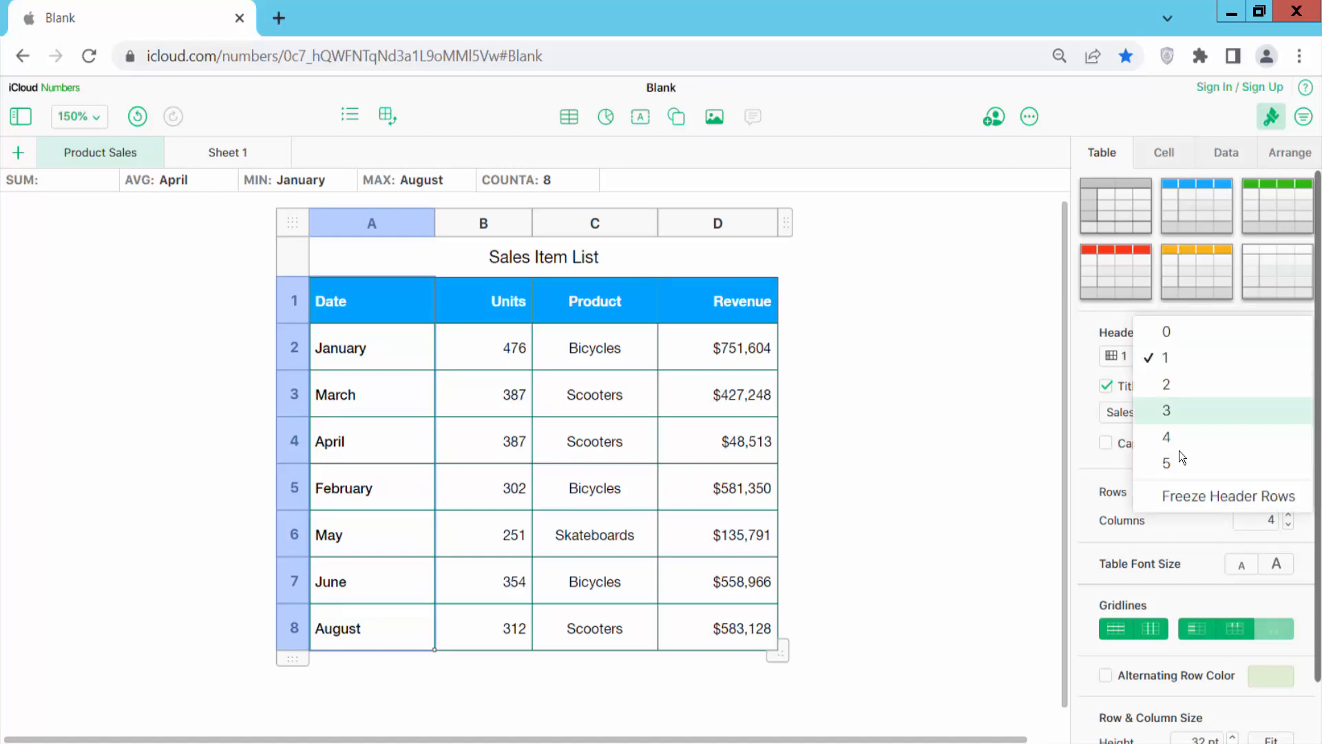
mouse_move(1226, 496)
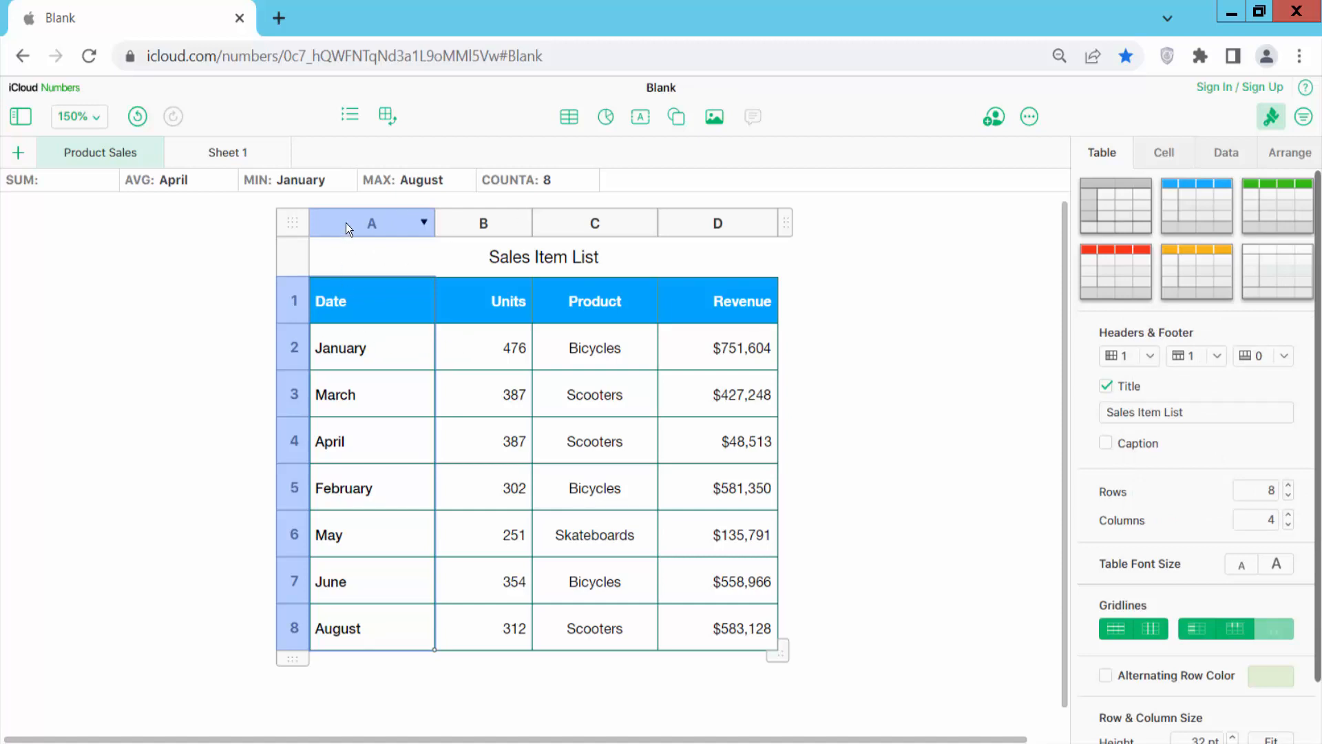
- Move Revenue before Product so the columns read Date, Units, Revenue, Product
left_click(483, 223)
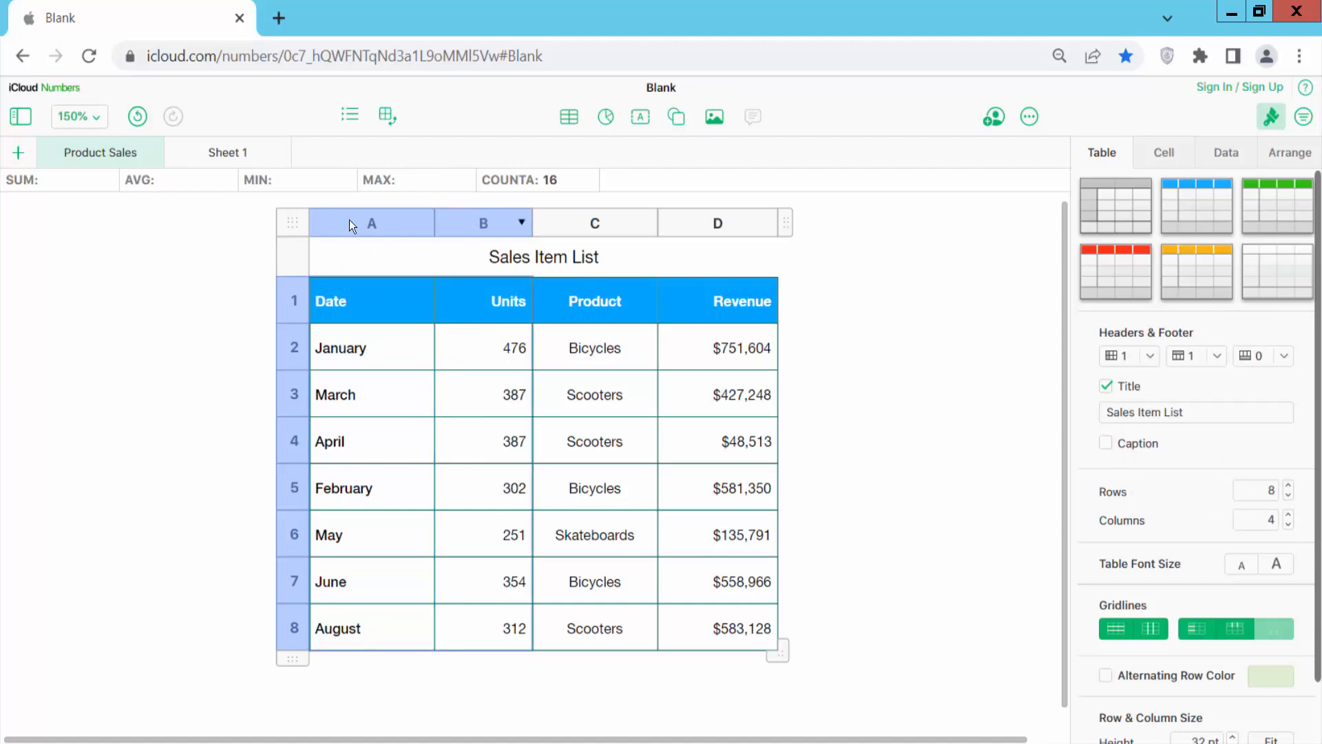
left_click(292, 301)
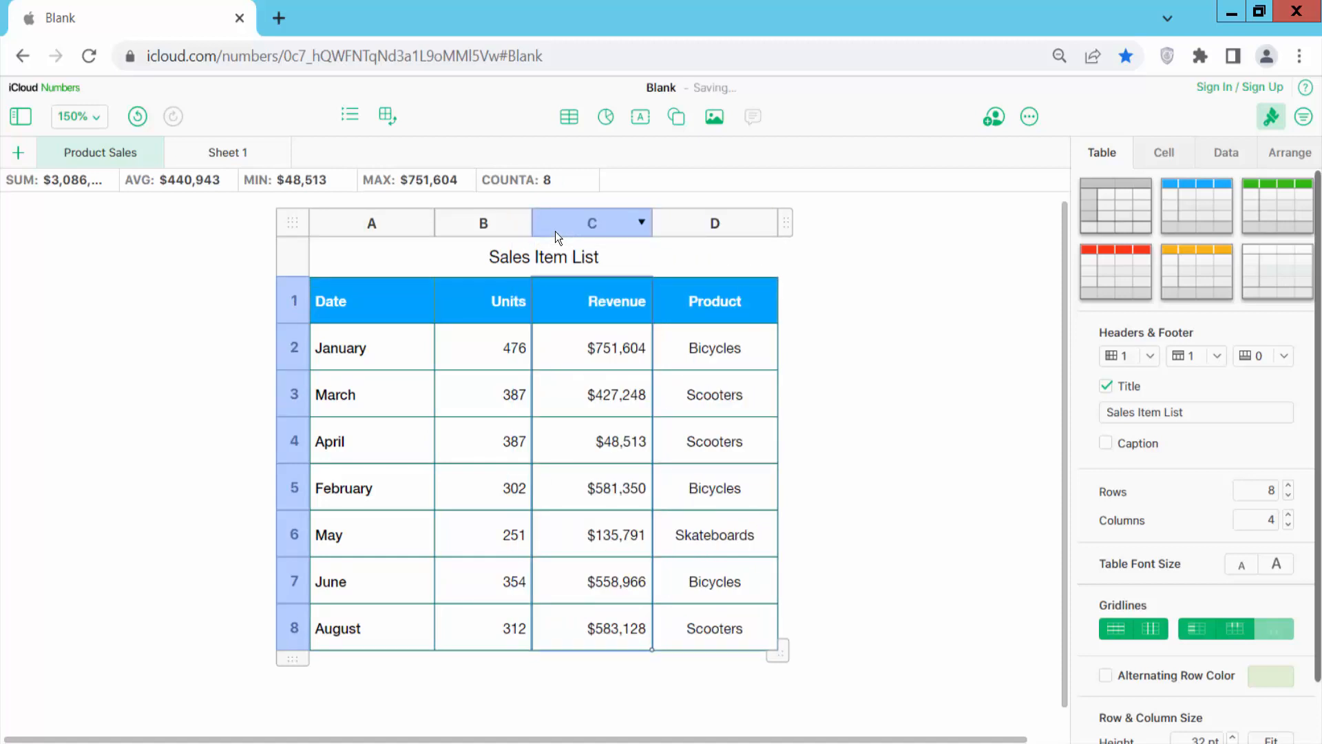
mouse_move(697, 246)
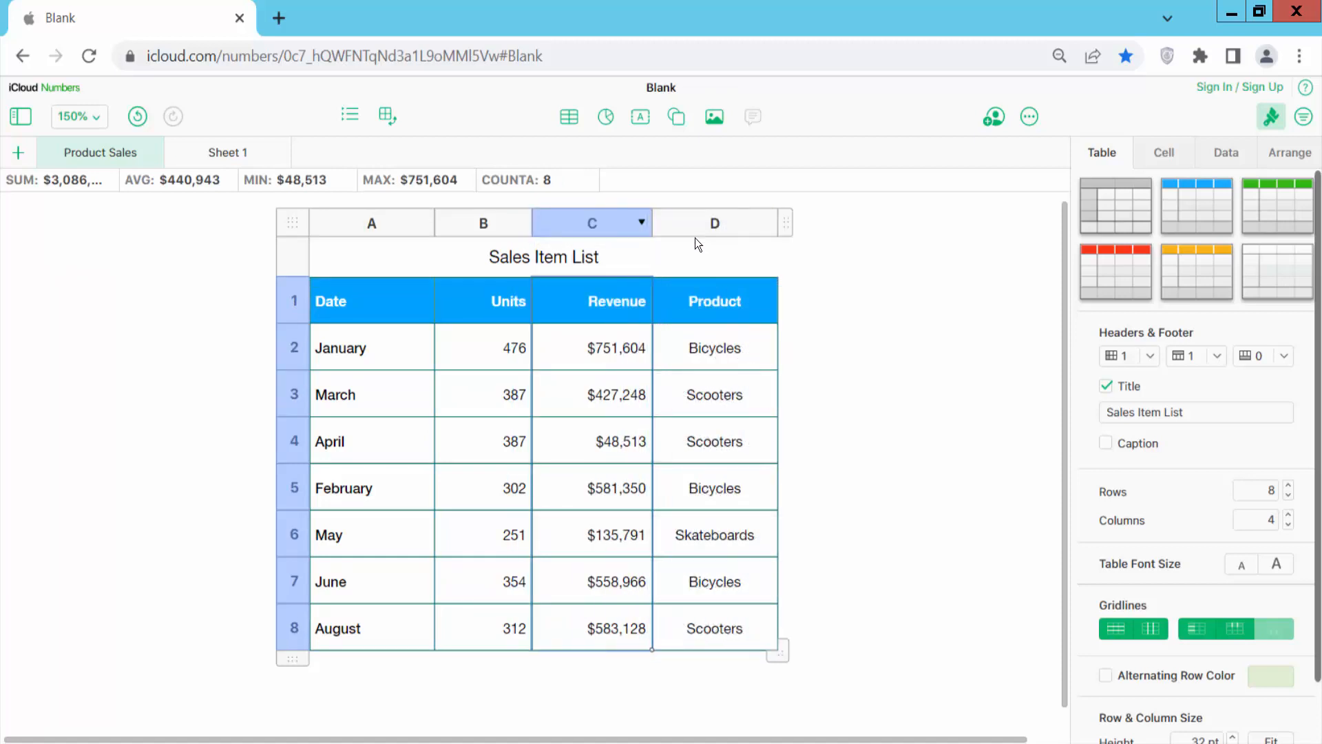
left_click(370, 222)
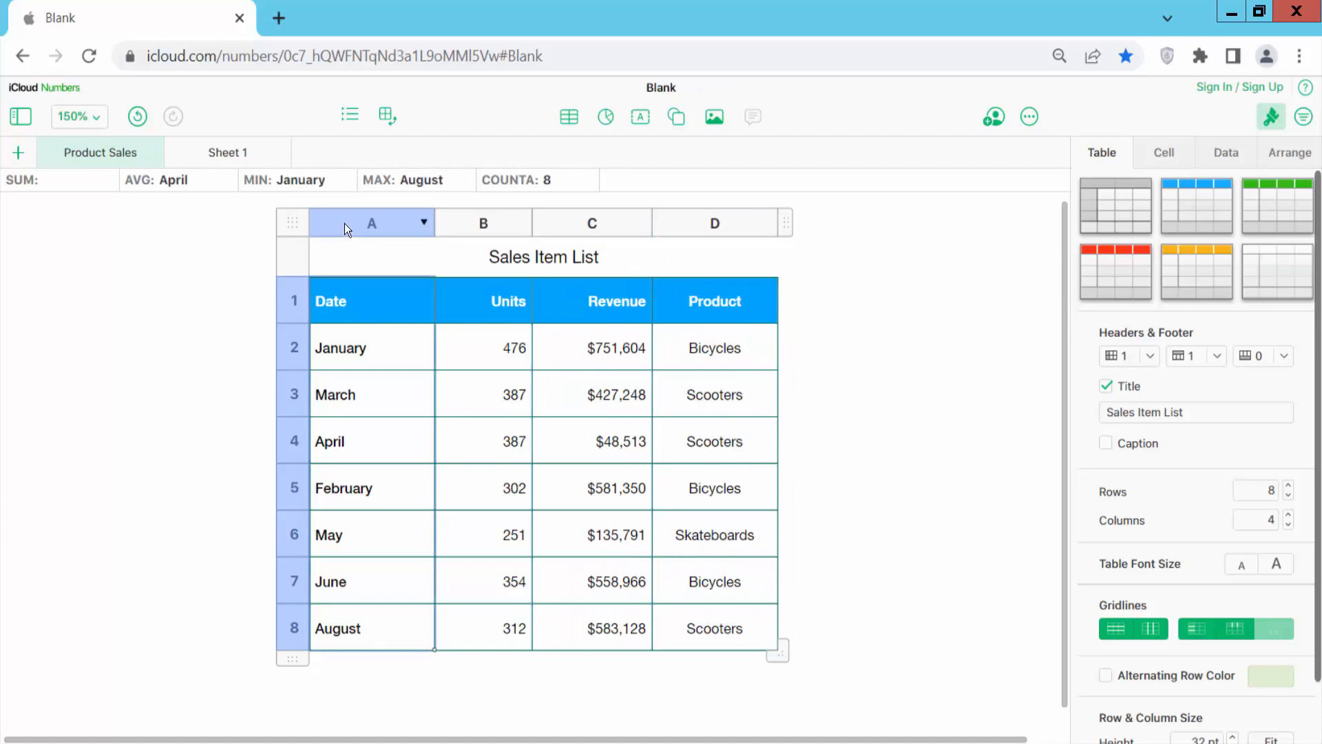
left_click(370, 223)
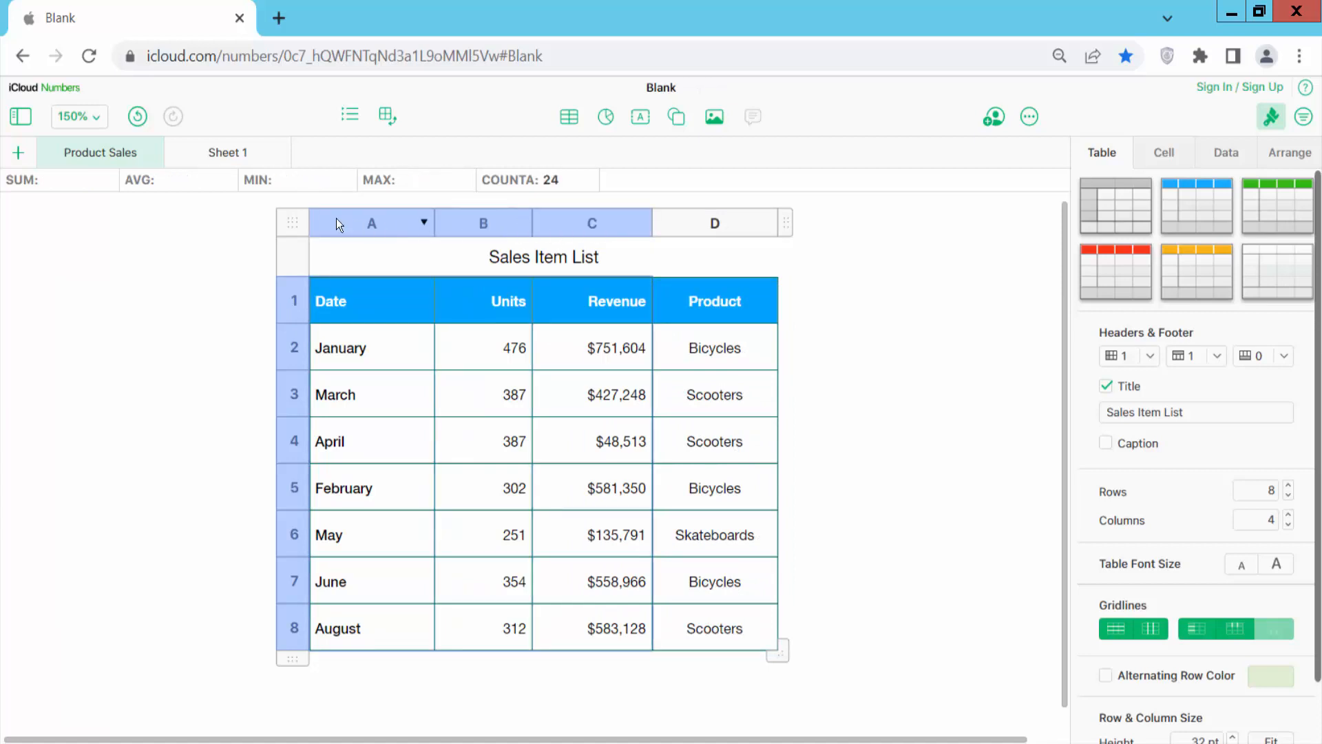
left_click(292, 300)
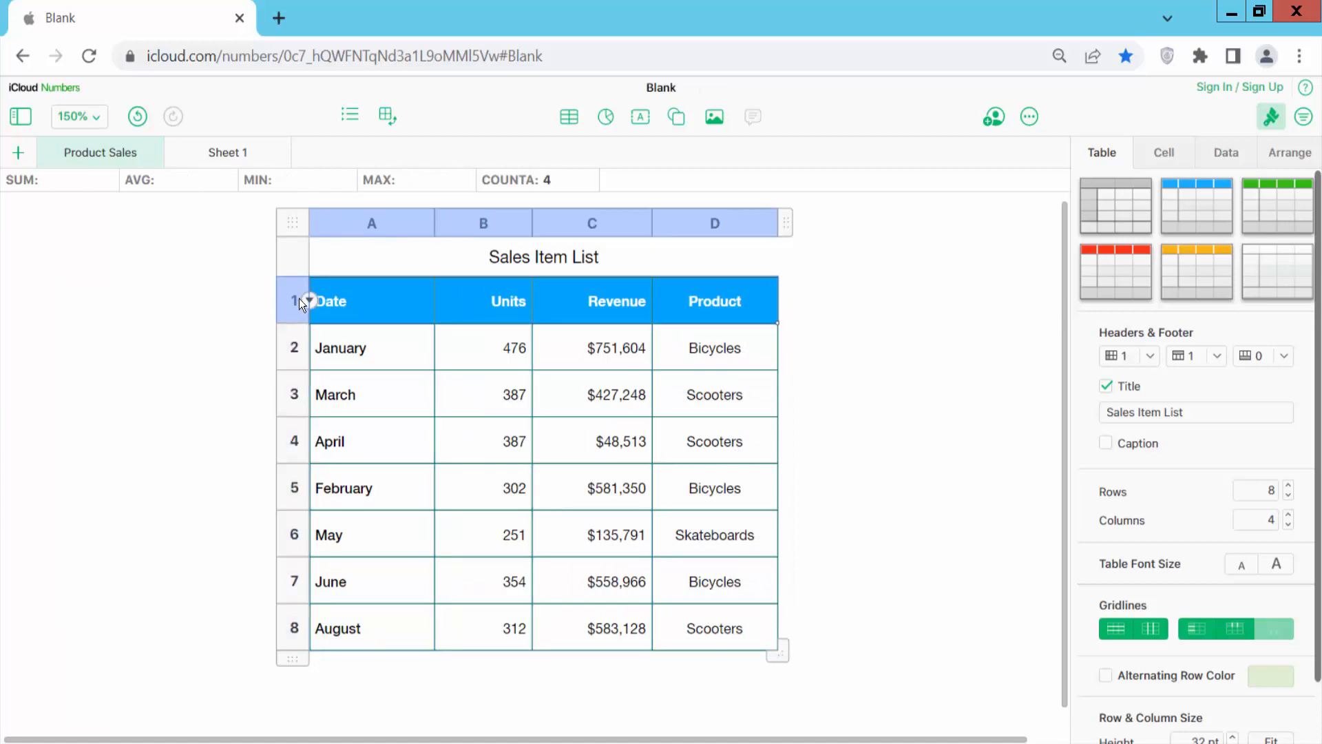